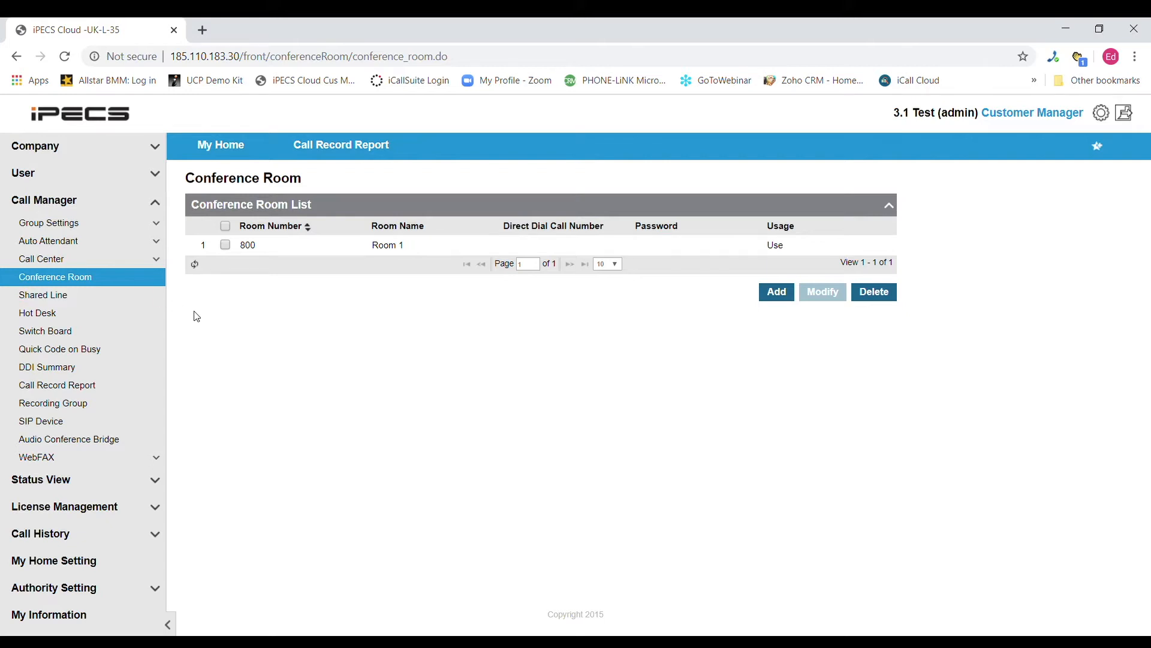
# Step: Add a conference room entry with room number 350 and room name 'Sales Conference'
pyautogui.click(408, 244)
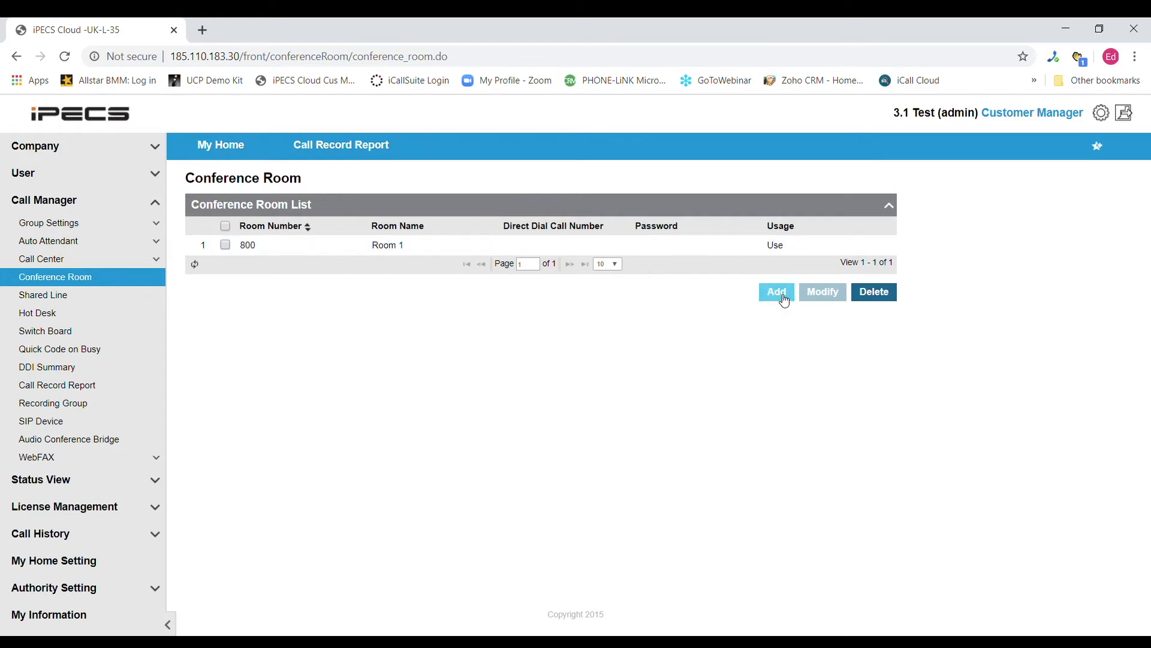
pyautogui.click(776, 291)
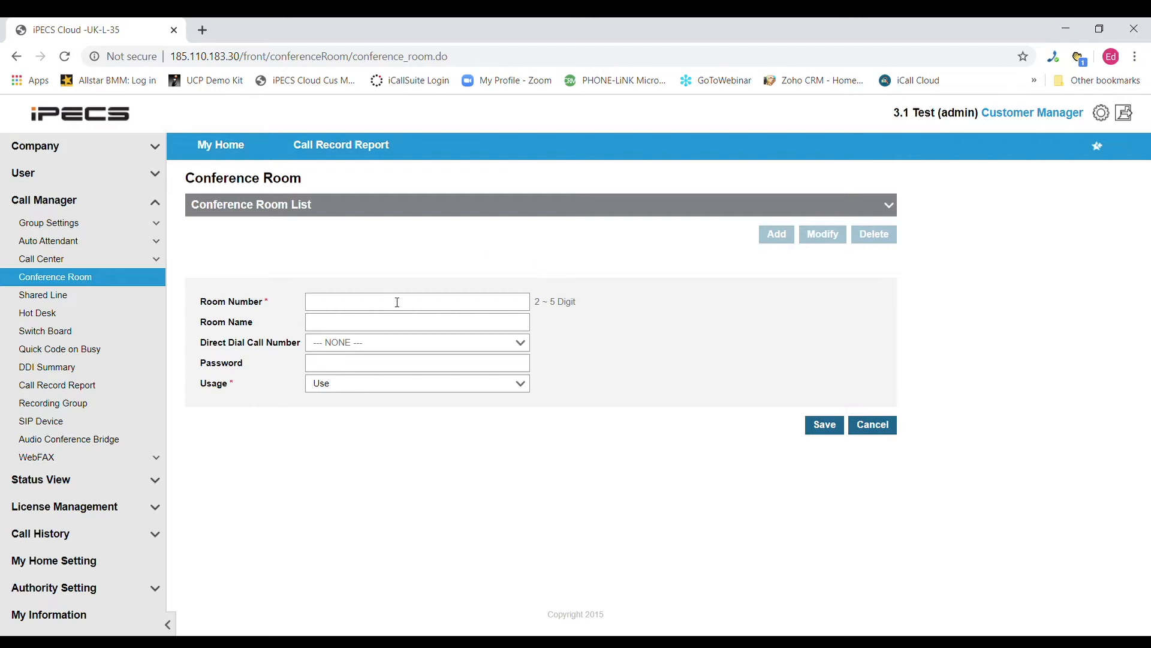
pyautogui.click(418, 302)
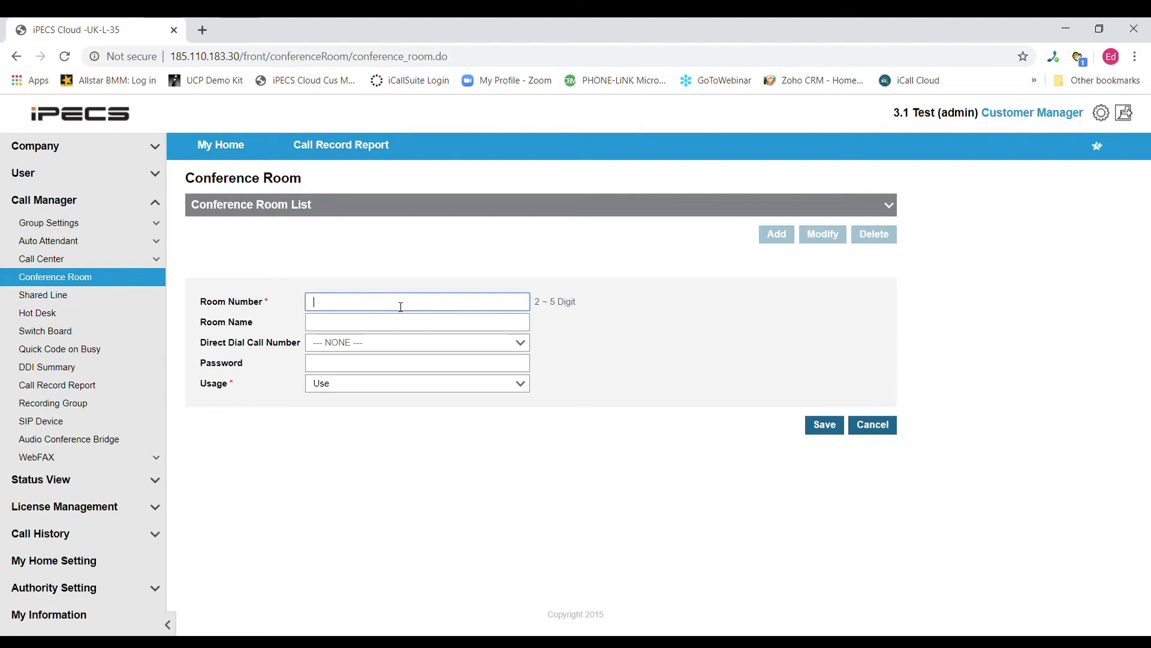
pyautogui.write('35')
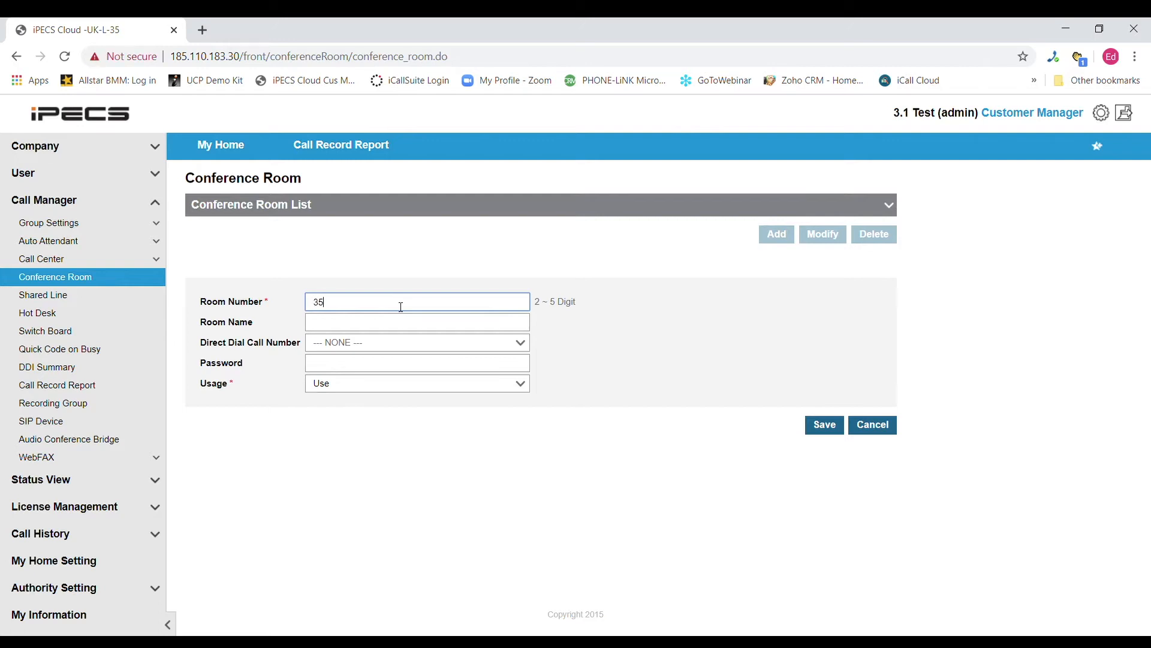
pyautogui.write('0')
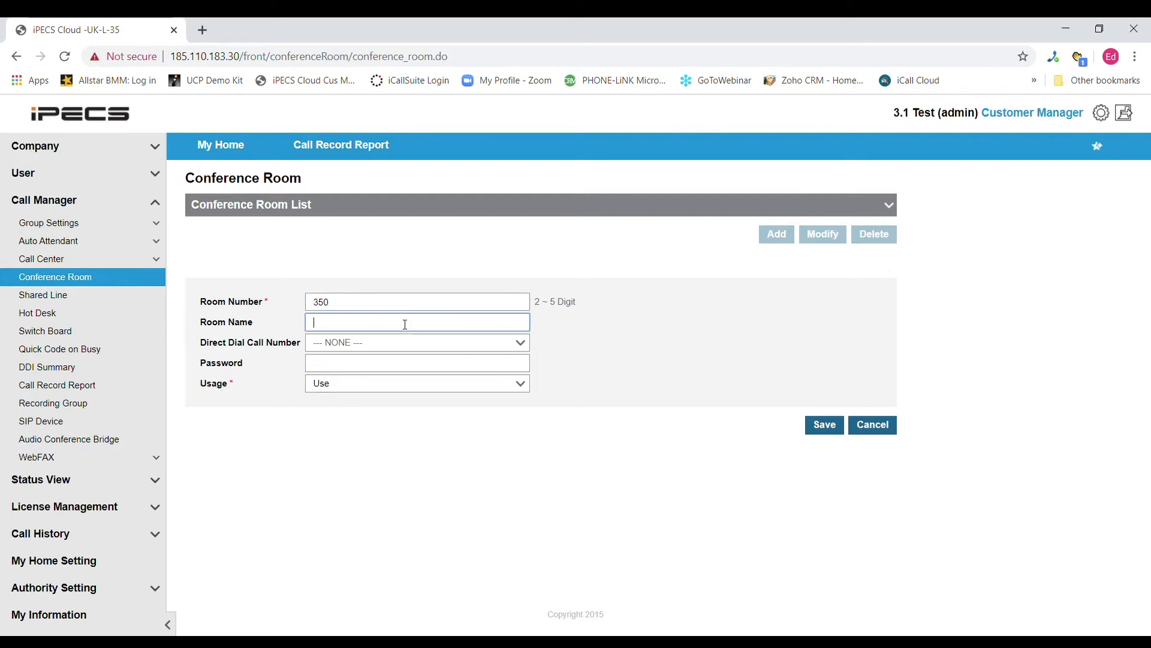
pyautogui.write('Sales Con')
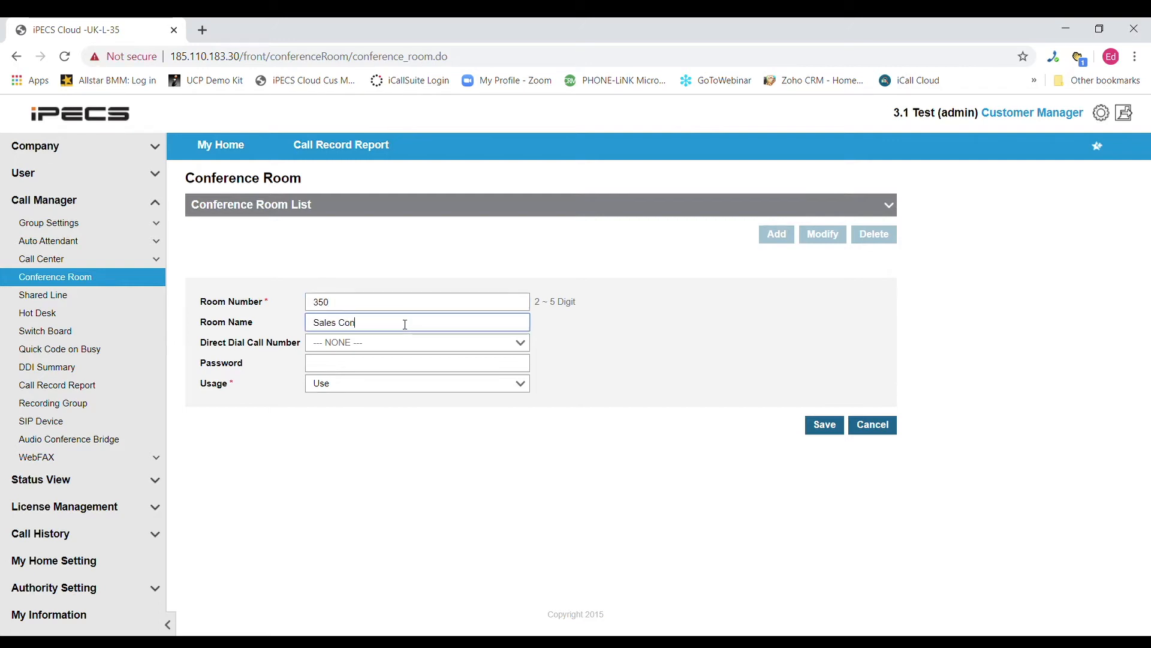
pyautogui.write('ference')
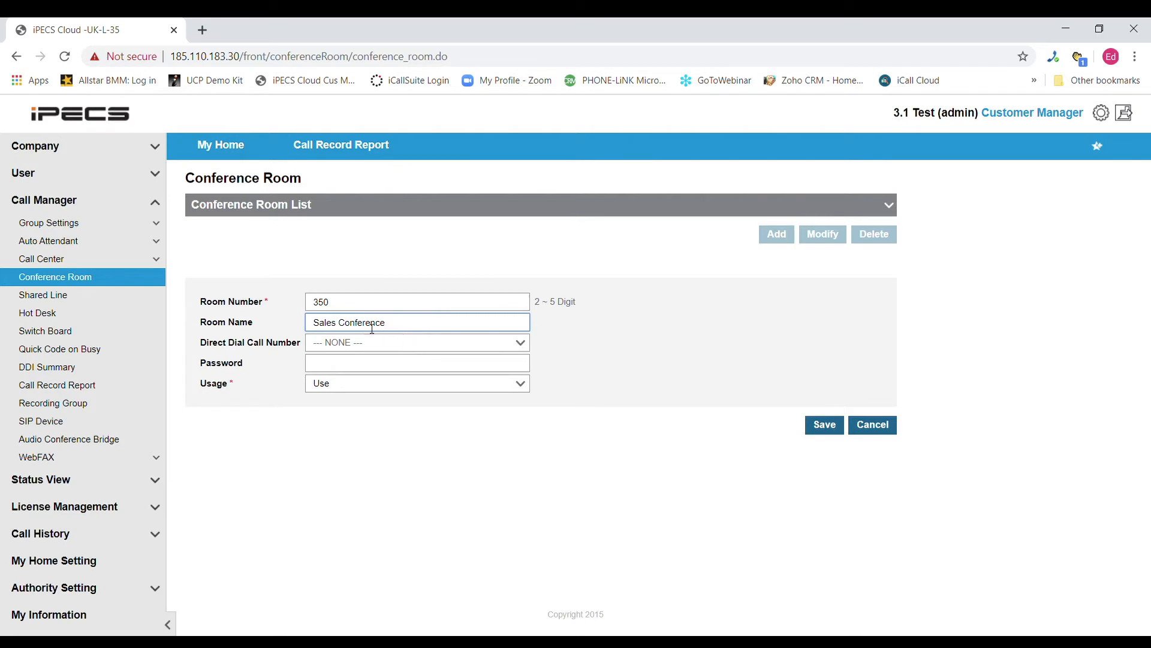
pyautogui.moveTo(340, 310)
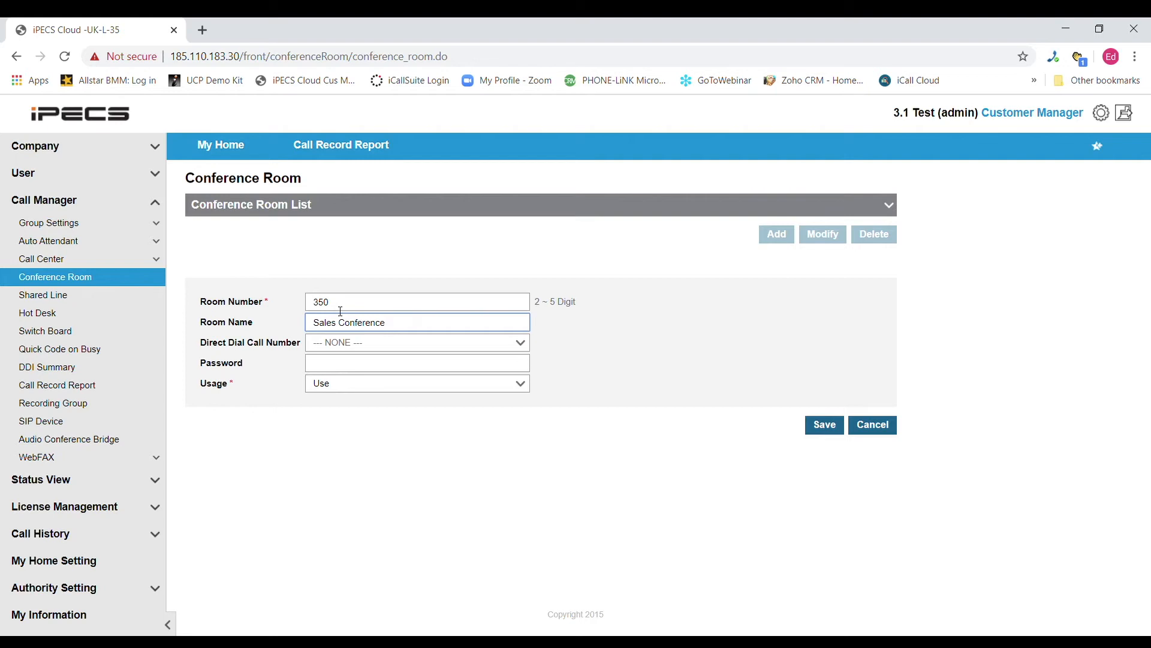
pyautogui.click(417, 342)
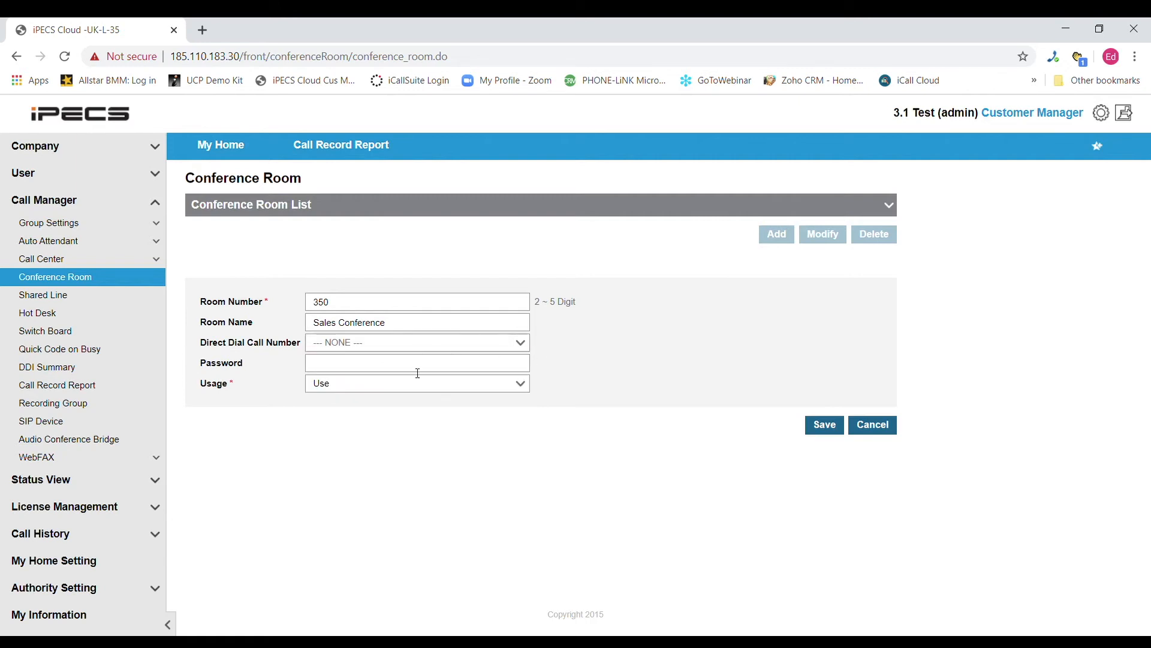
pyautogui.click(417, 362)
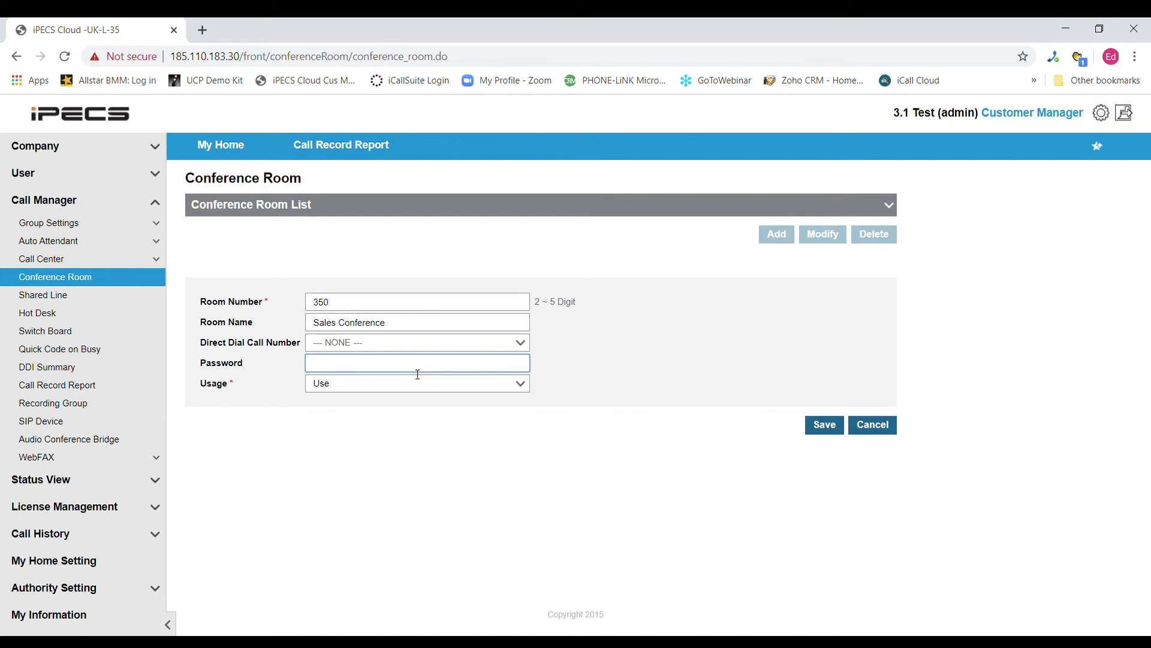
pyautogui.write('87654')
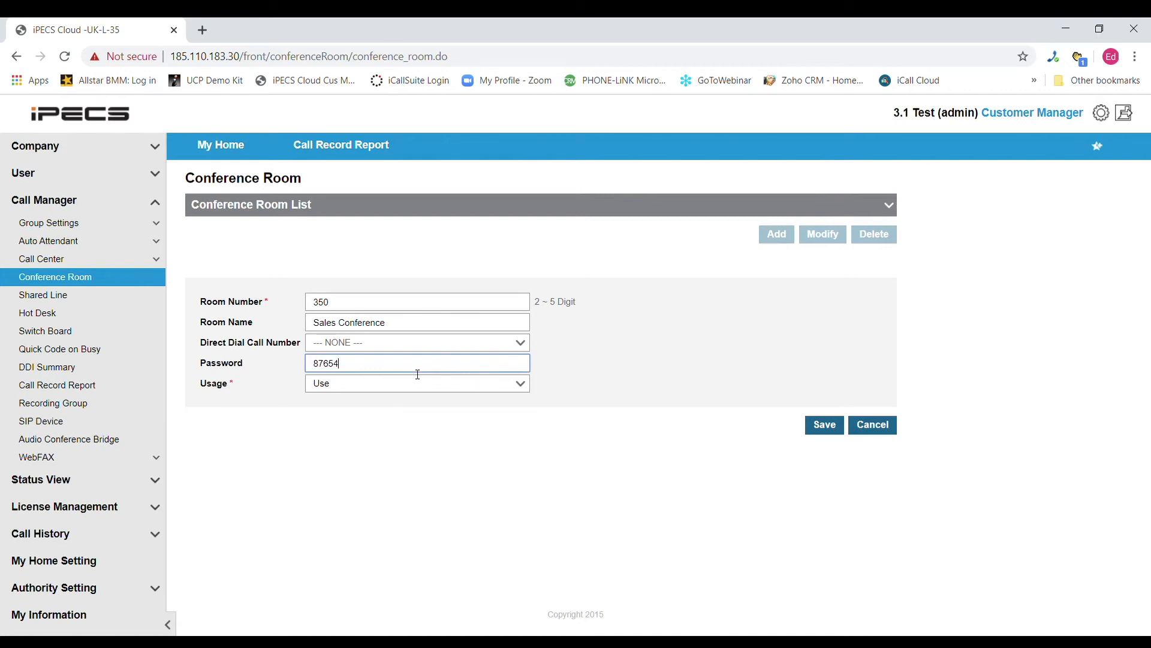
pyautogui.moveTo(418, 388)
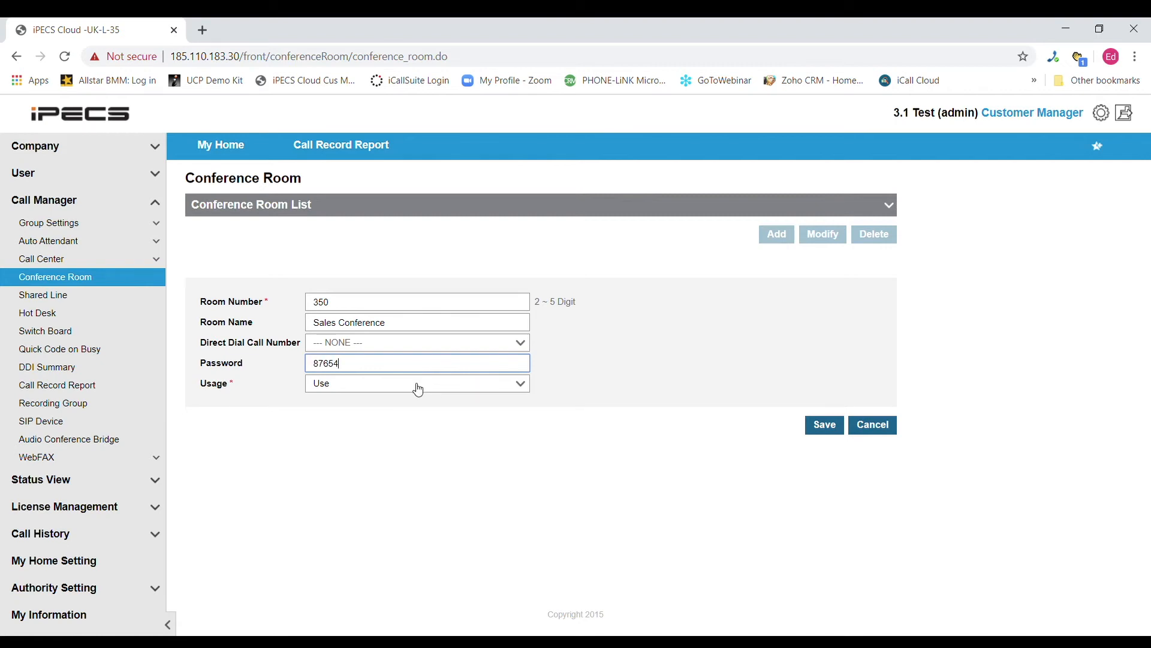
pyautogui.click(416, 383)
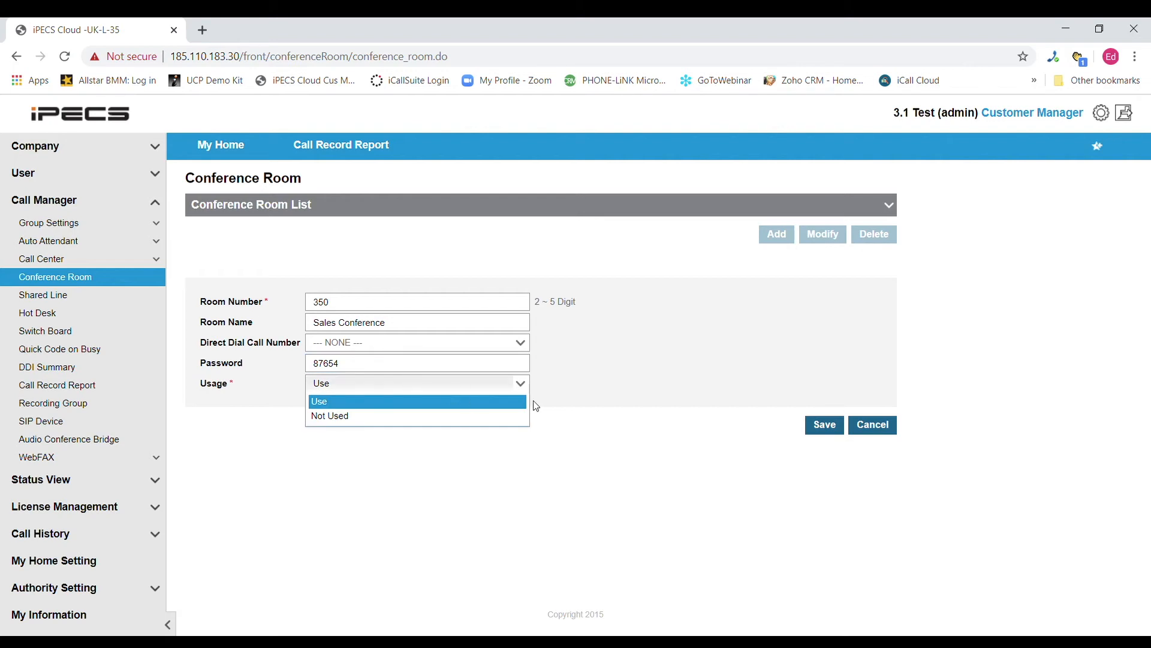
pyautogui.moveTo(536, 405)
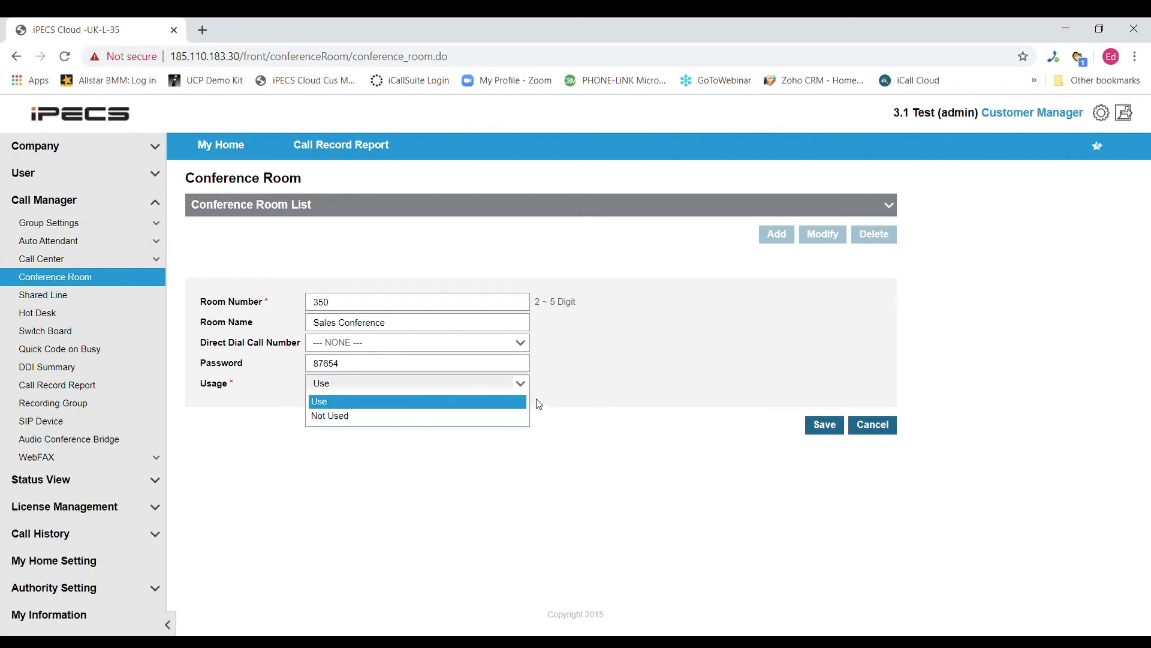
pyautogui.moveTo(491, 396)
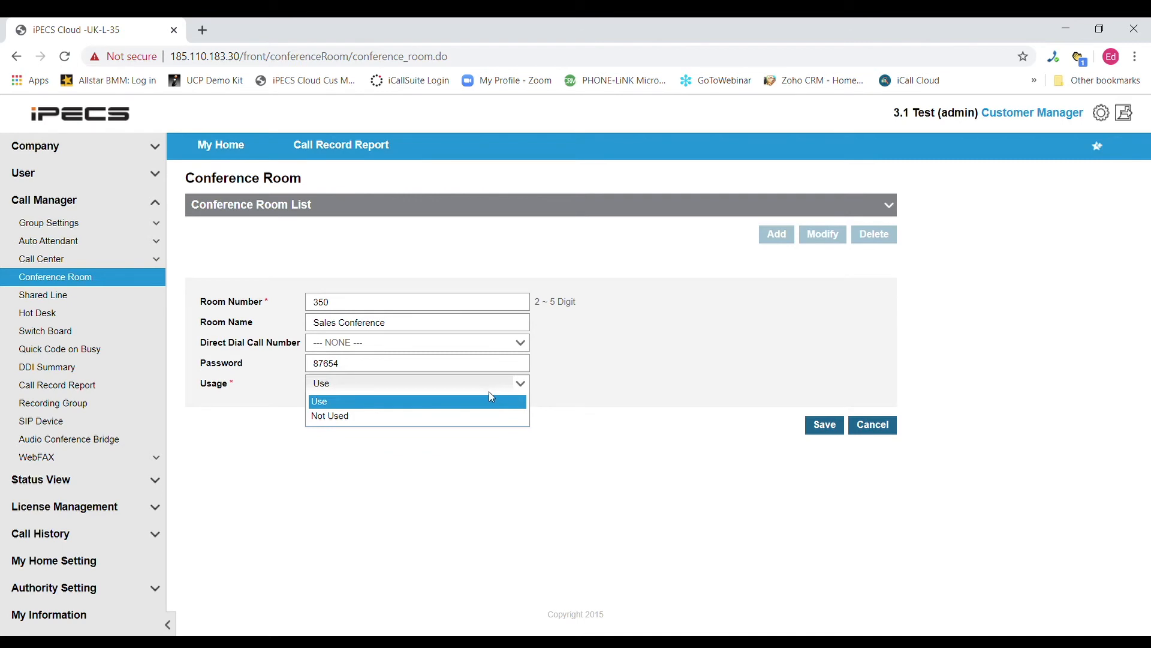
pyautogui.moveTo(492, 403)
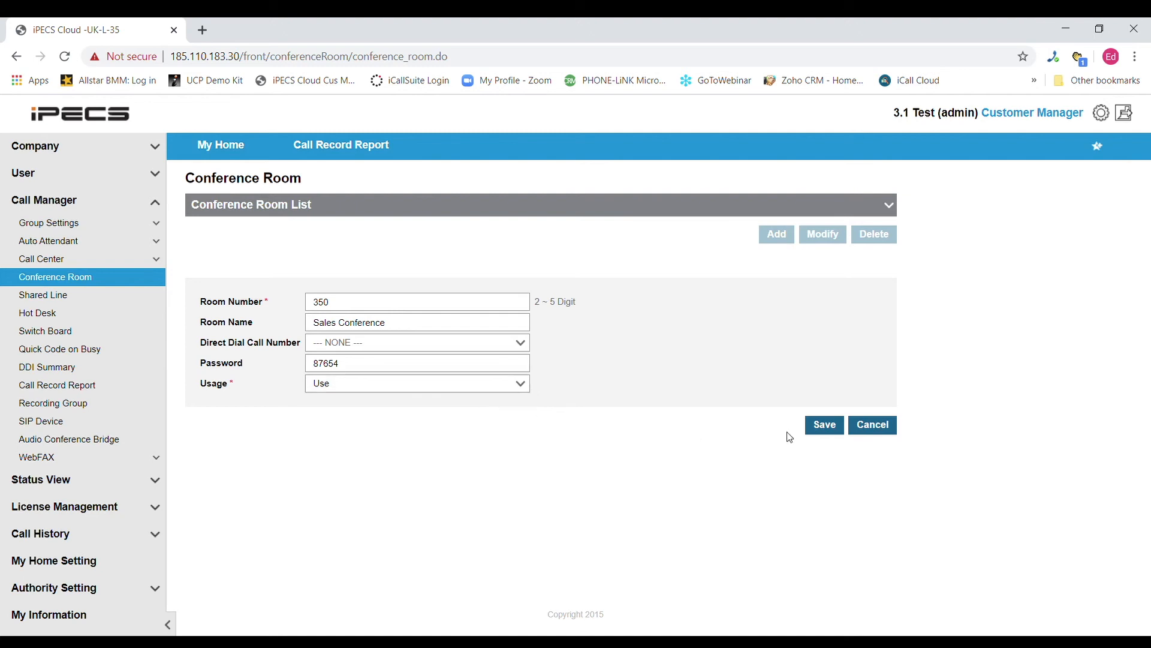
# Step: Save room 350 'Sales Conference' and dismiss the success message
pyautogui.click(824, 425)
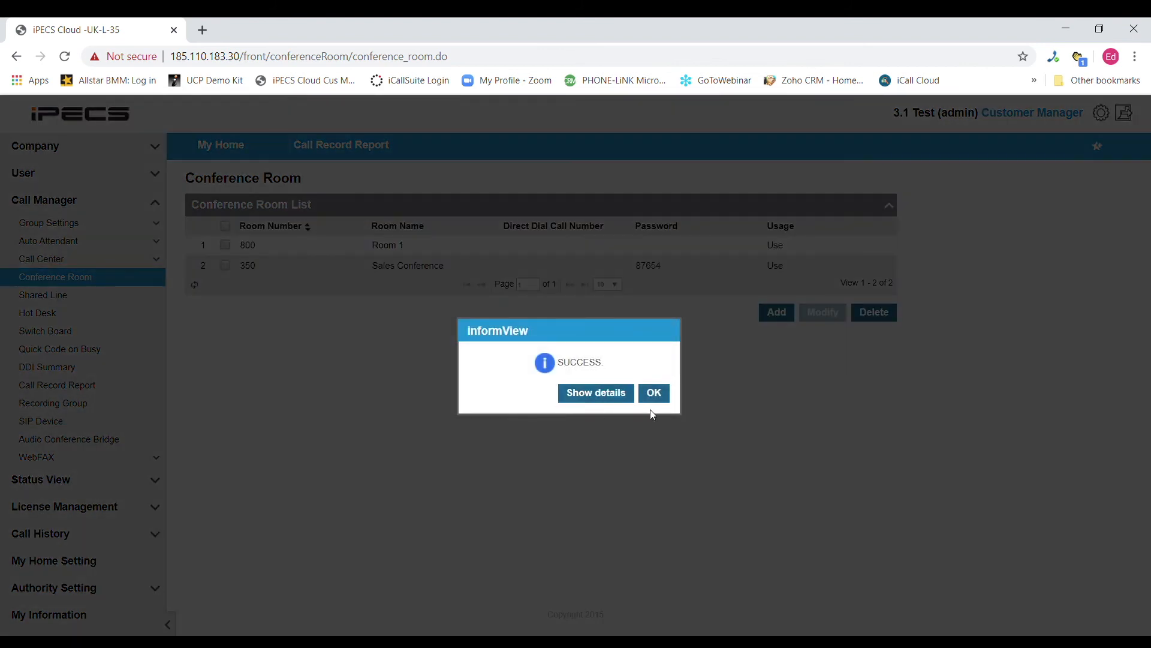
pyautogui.click(652, 393)
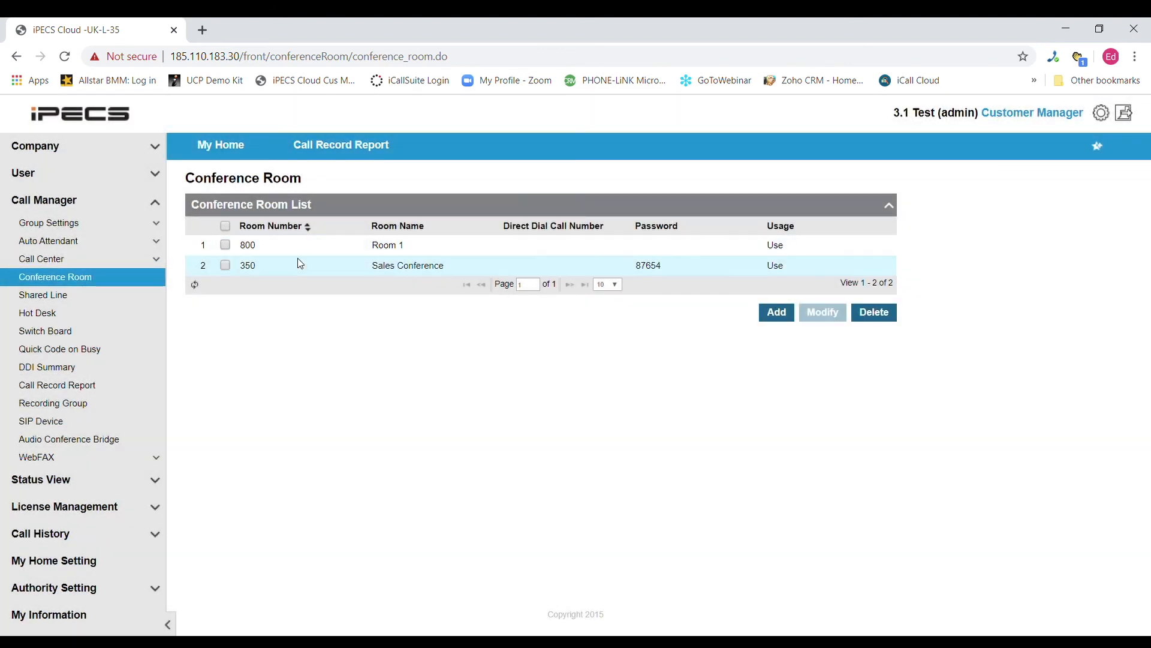